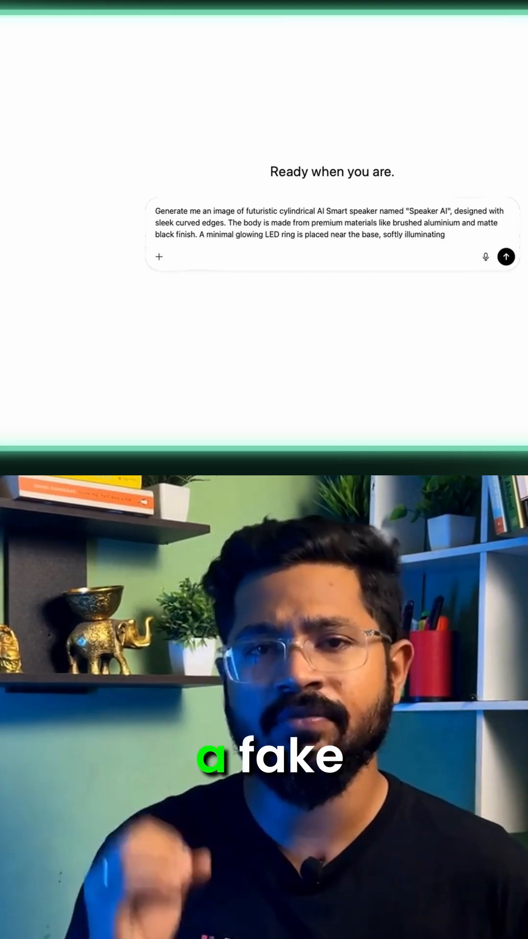
Send the Speaker AI image prompt, then begin the request for 10 ultra-detailed photography prompts.
left_click(506, 256)
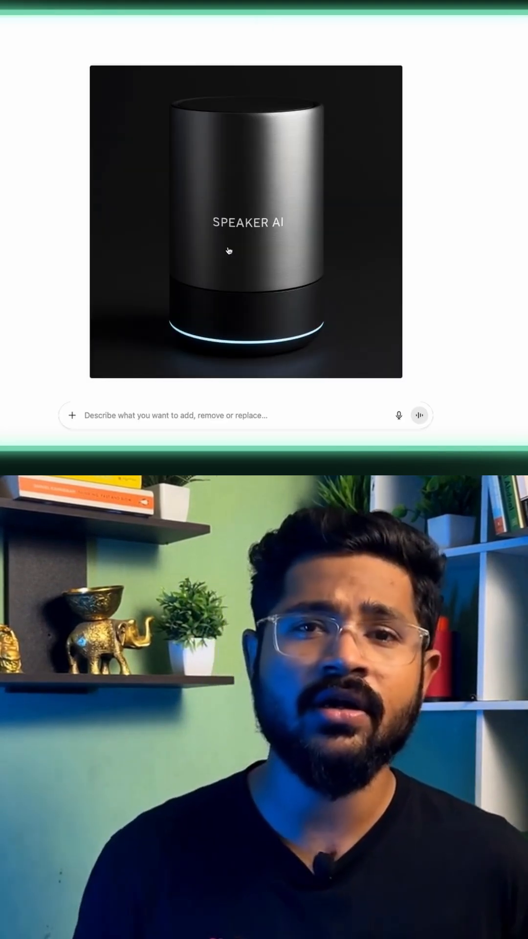
type("Write me 10 ultra-")
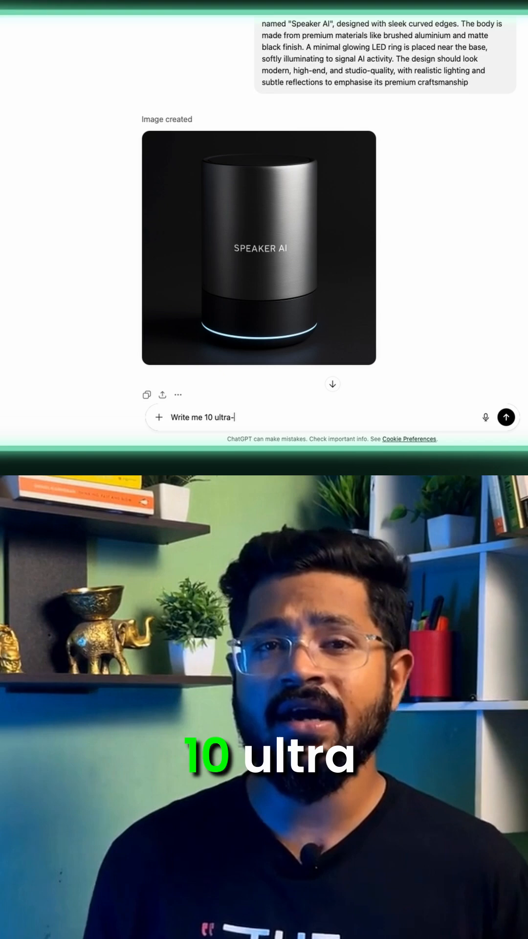
Describe studio-quality, high-end advertising product photos worthy of a million-dollar product shoot.
type("detailed, studio-quality product photography prompts for my product \"Speaker")
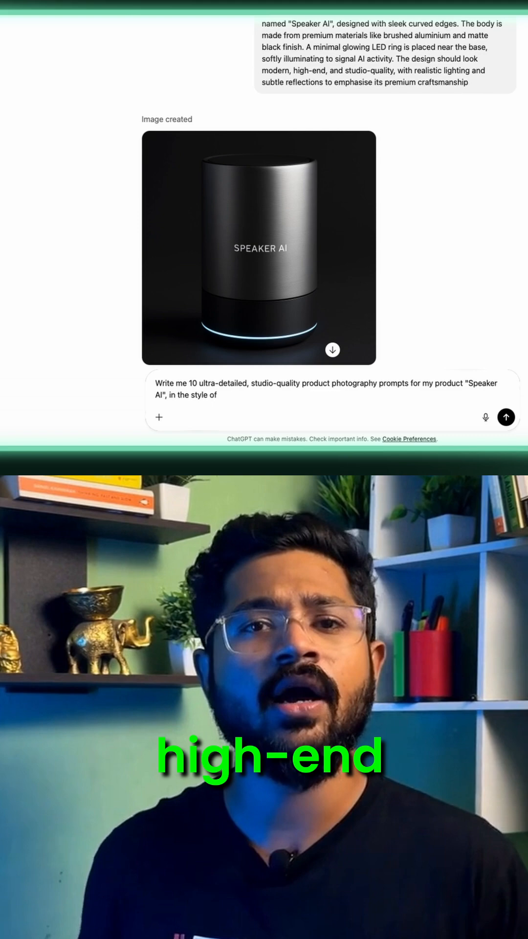
type("high-end advertising photography. Each")
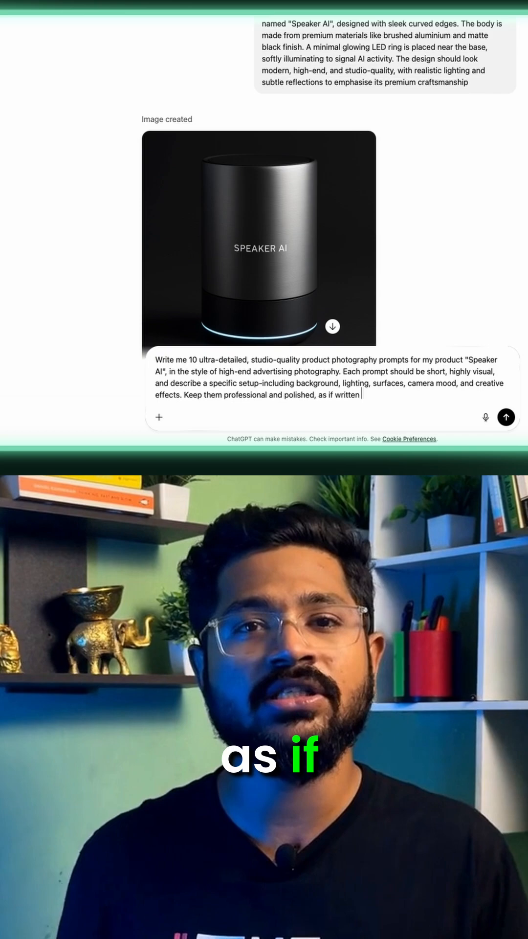
type("for a million-dollar product pho")
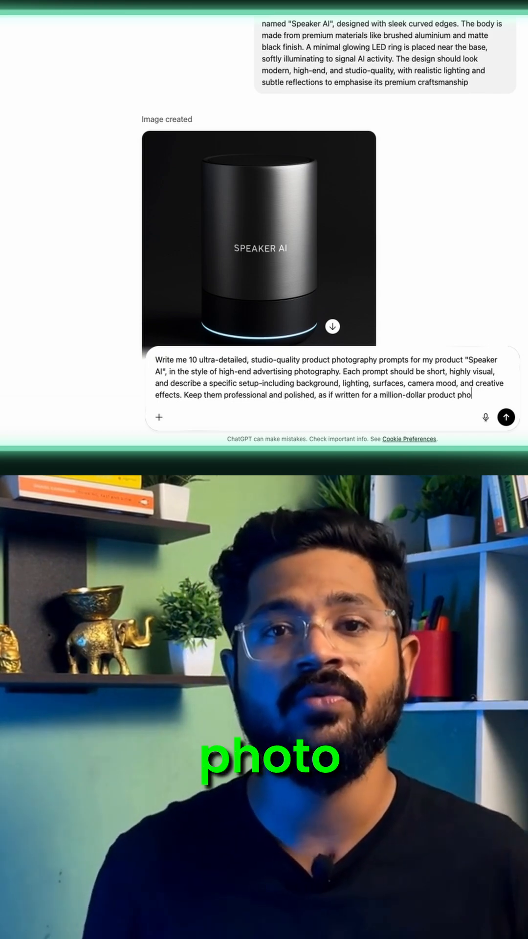
Submit the request for the 10 Speaker AI photography prompts.
left_click(505, 416)
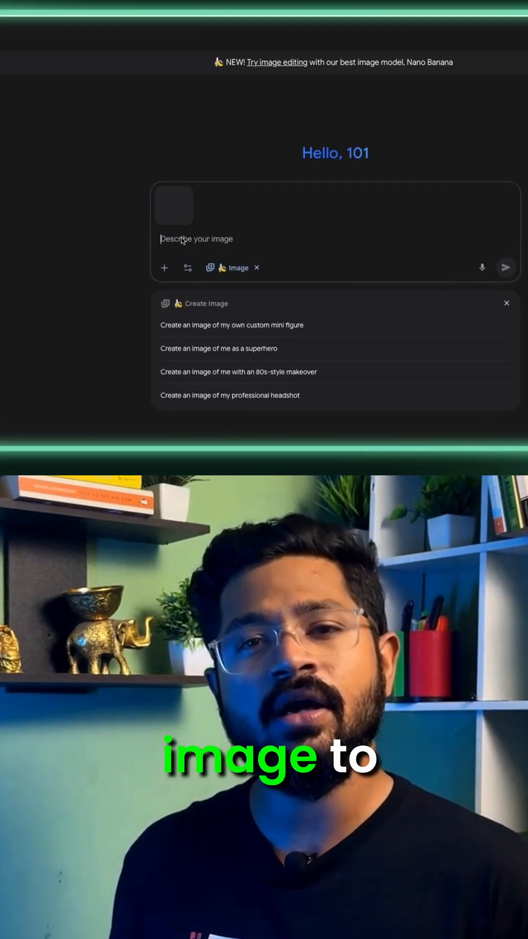
Request a premium product box for the attached speaker image, then begin the unboxing layout prompt.
left_click(507, 303)
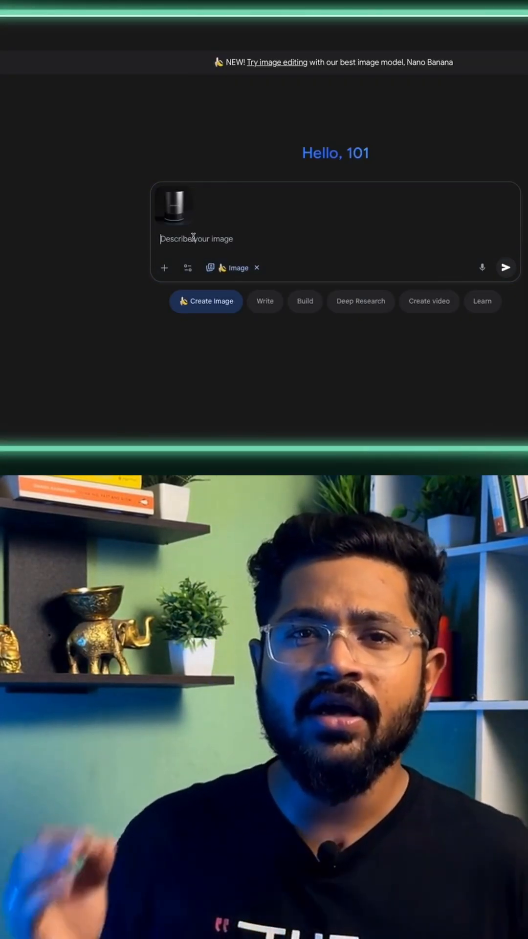
type("Create a premium product box for this Speaker AI with modern minimalist design, showing the product on the f")
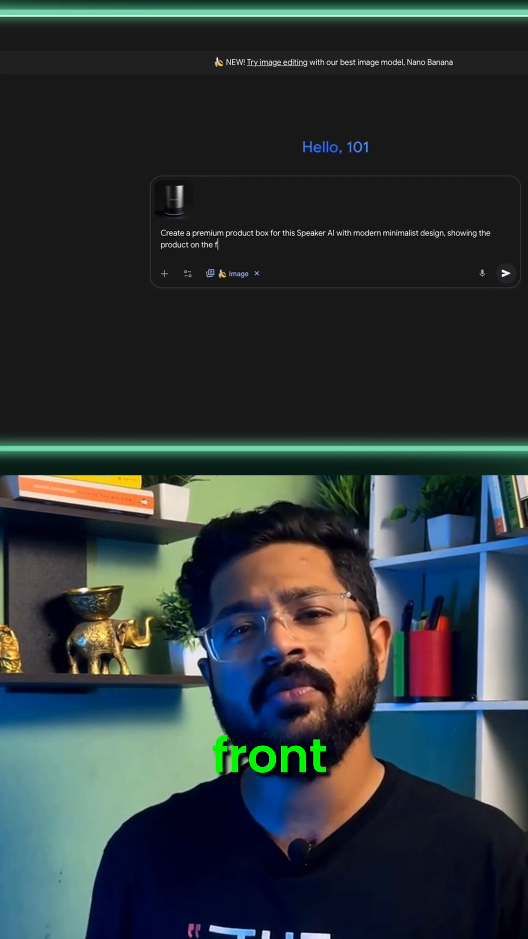
left_click(504, 273)
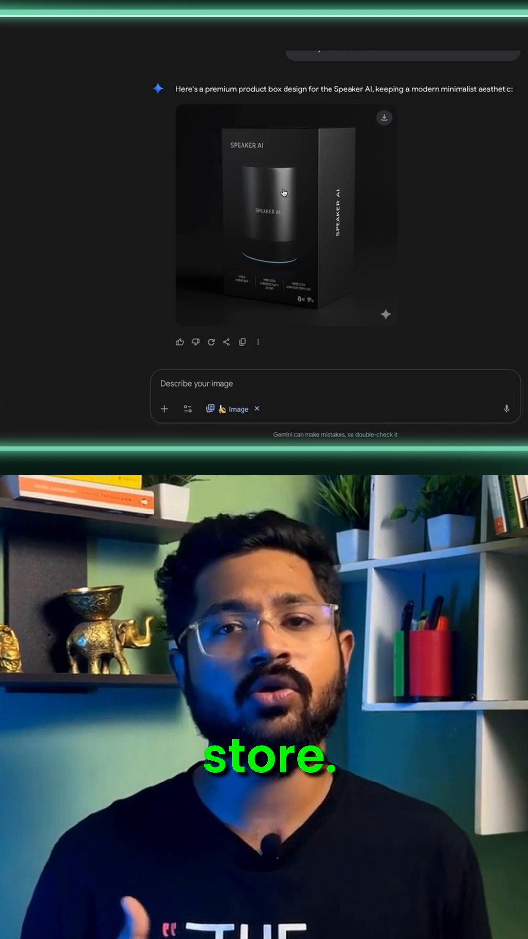
mouse_move(112, 196)
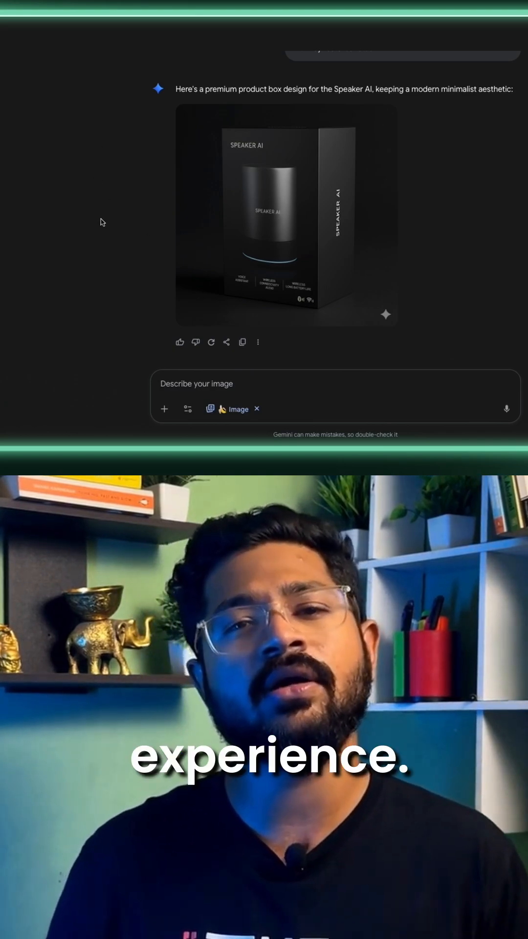
type("Show the unboxing layout with premium packaging layers, the speaker nestled in custom foam,")
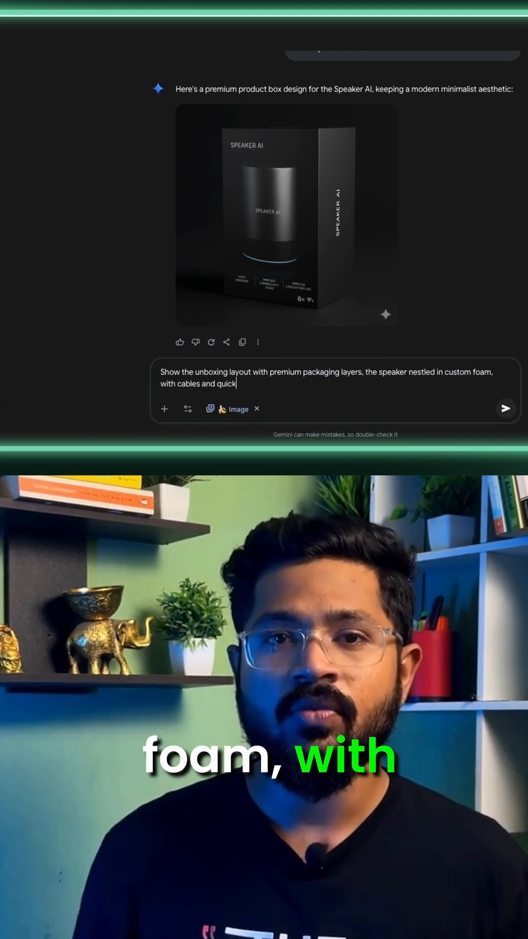
Send the unboxing layout request with foam-nestled speaker, cables and quick start guide.
left_click(504, 409)
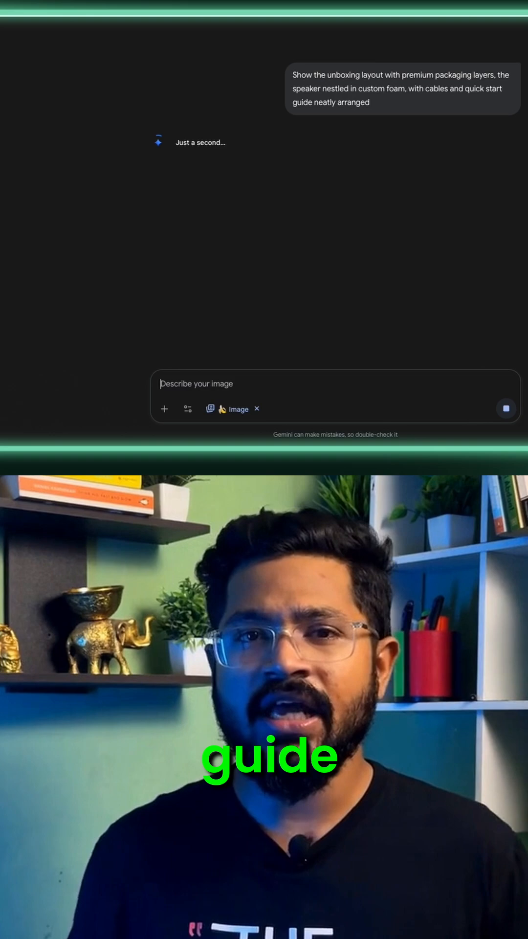